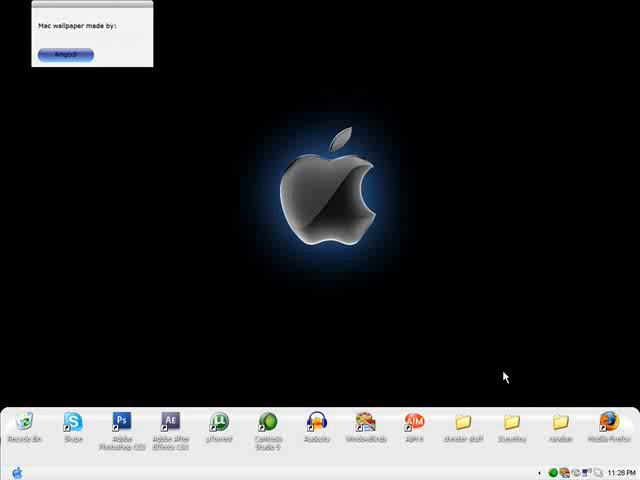
{"action": "mouse_move", "coordinate": [364, 104]}
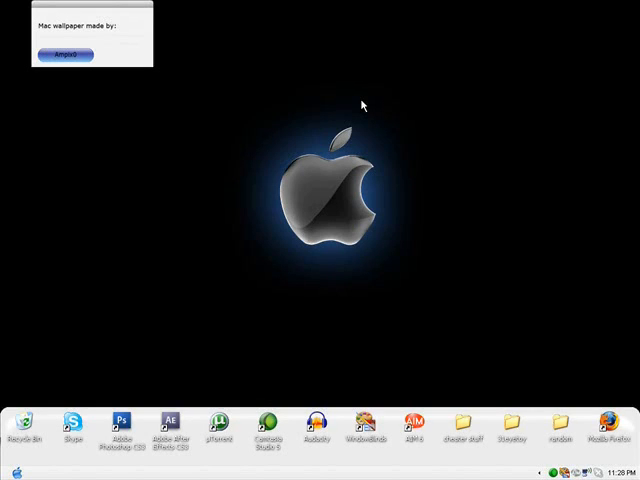
{"action": "mouse_move", "coordinate": [280, 72]}
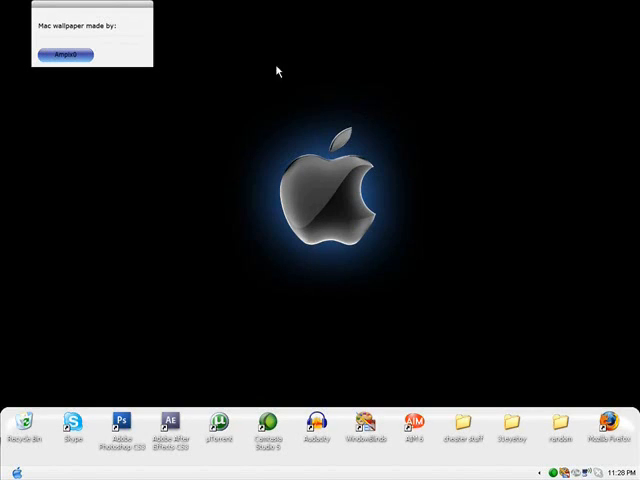
{"action": "mouse_move", "coordinate": [180, 356]}
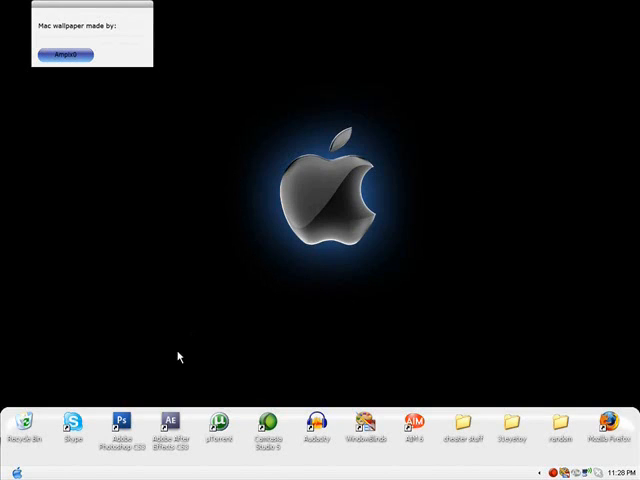
{"action": "mouse_move", "coordinate": [358, 318]}
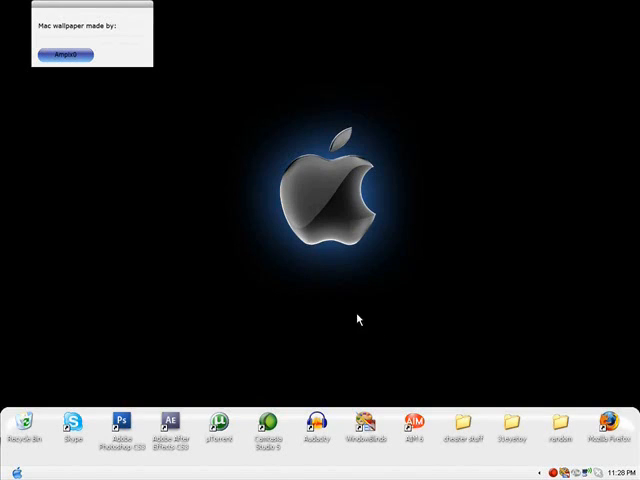
{"action": "mouse_move", "coordinate": [338, 308]}
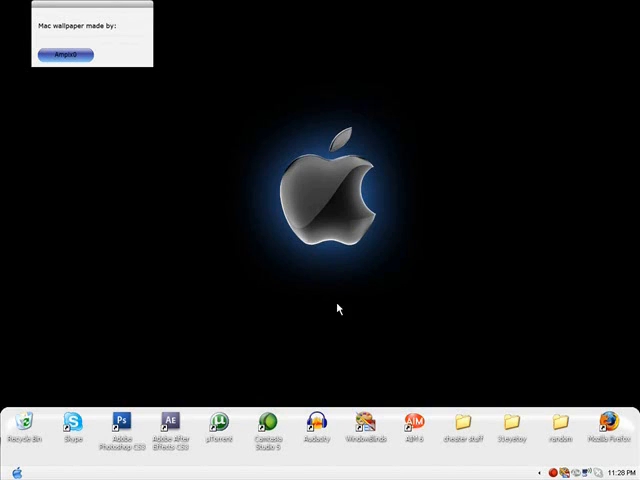
{"action": "mouse_move", "coordinate": [388, 268]}
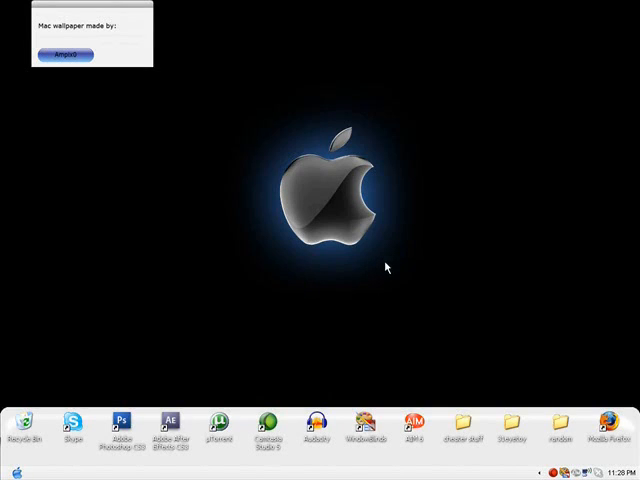
{"action": "mouse_move", "coordinate": [282, 138]}
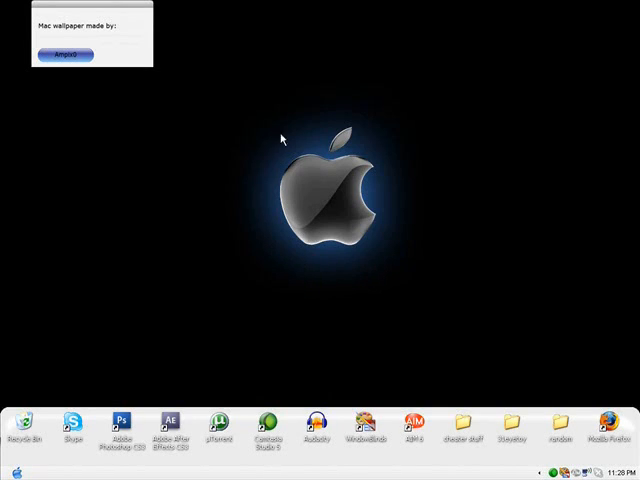
{"action": "mouse_move", "coordinate": [198, 304]}
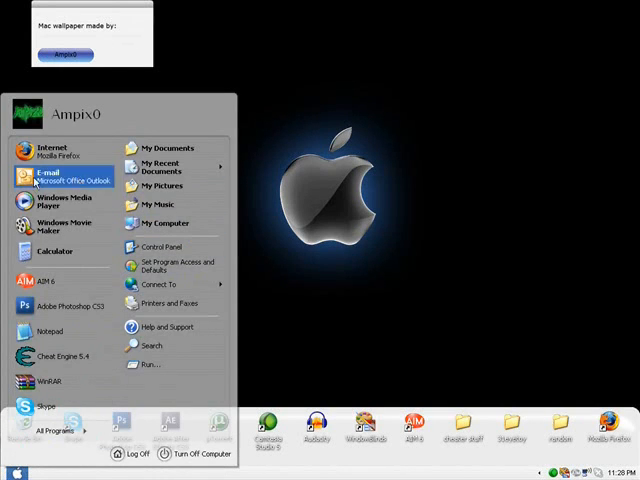
{"action": "mouse_move", "coordinate": [56, 356]}
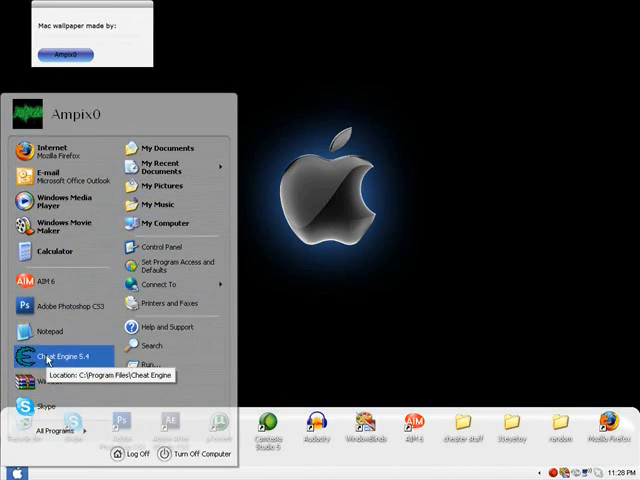
Launch Cheat Engine 5.4 from the Start menu and bring up a Firefox window.
{"action": "left_click", "coordinate": [60, 356]}
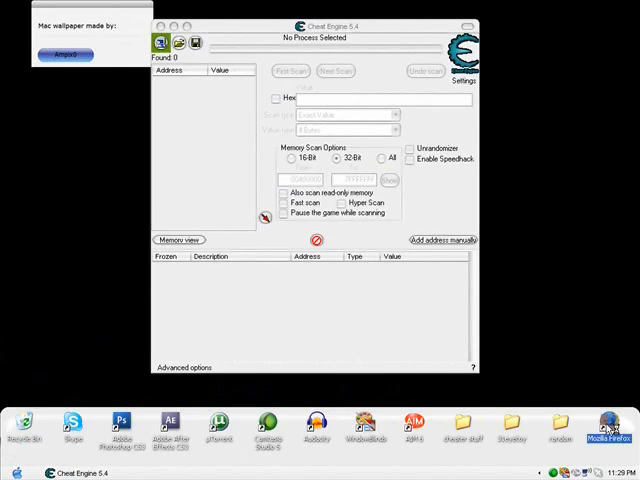
{"action": "left_click", "coordinate": [604, 428]}
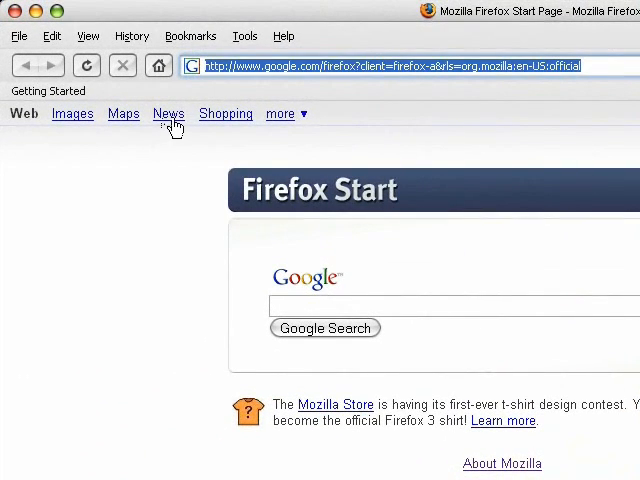
Load cheatengine.org, go to its Downloads page, then return focus to Cheat Engine.
{"action": "type", "text": "cheatengine.org"}
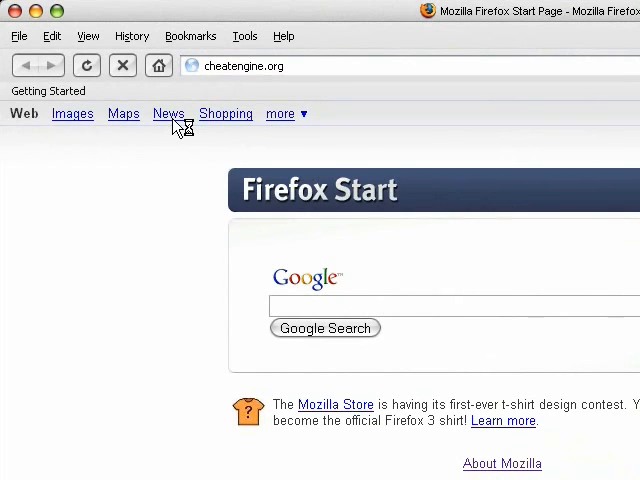
{"action": "key", "text": "Return"}
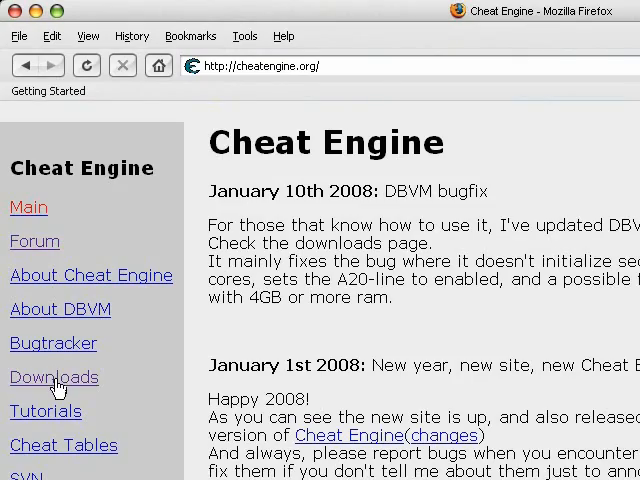
{"action": "left_click", "coordinate": [52, 376]}
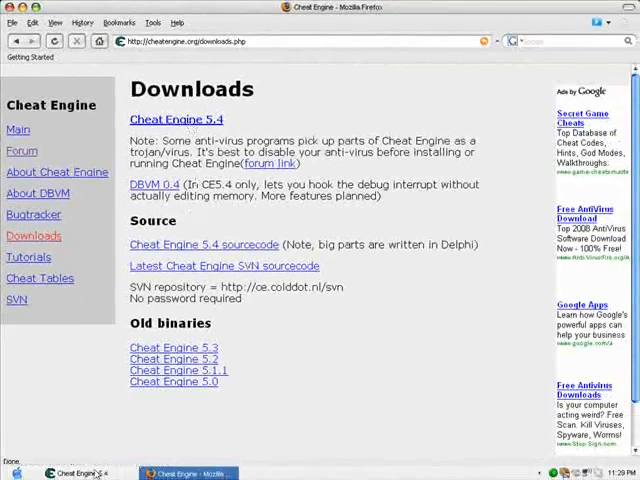
{"action": "left_click", "coordinate": [84, 472]}
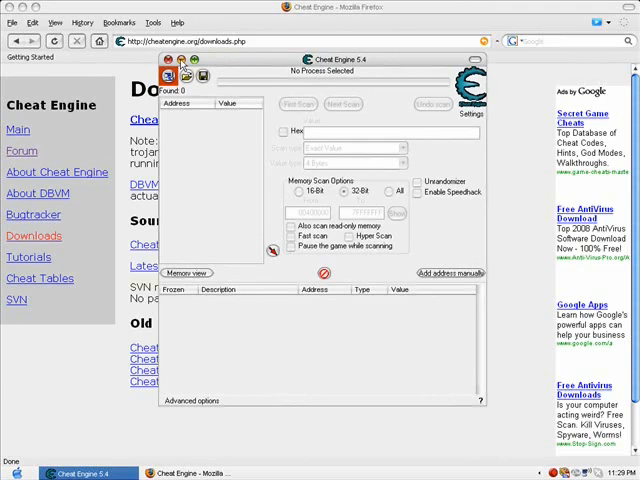
Start the Cheat Engine tutorial from All Programs and immediately close it, confirming Yes.
{"action": "left_click_drag", "start_coordinate": [330, 60], "coordinate": [330, 76]}
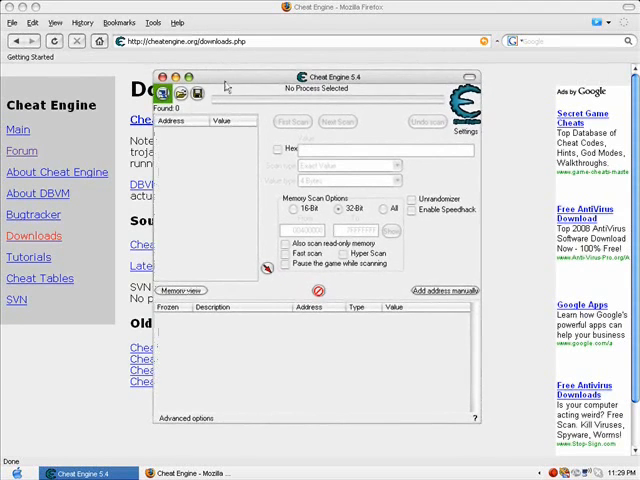
{"action": "left_click", "coordinate": [20, 472]}
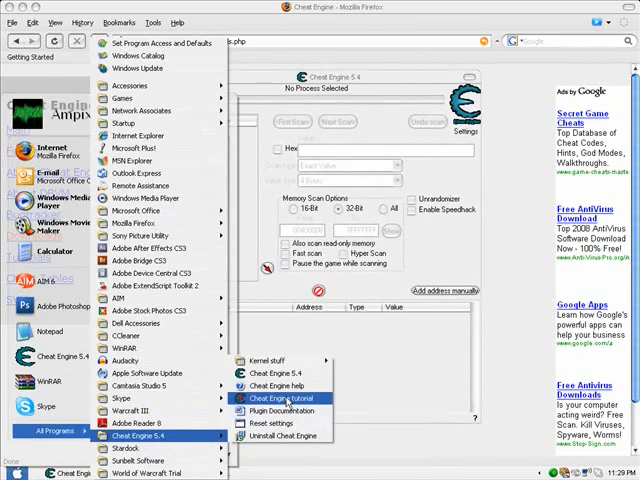
{"action": "left_click", "coordinate": [272, 398]}
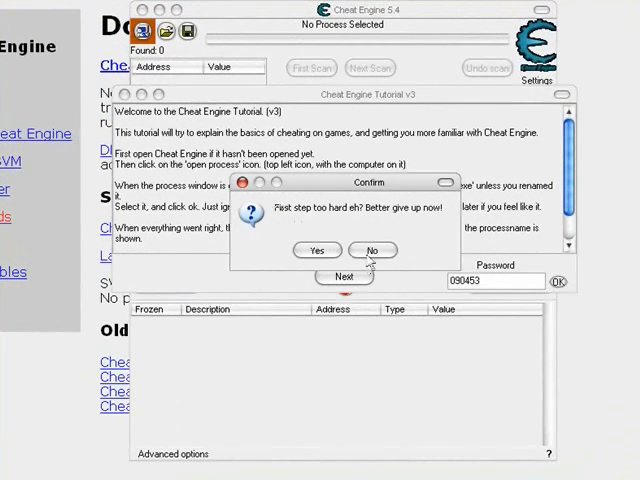
{"action": "left_click", "coordinate": [372, 250]}
{"action": "type", "text": "motherload"}
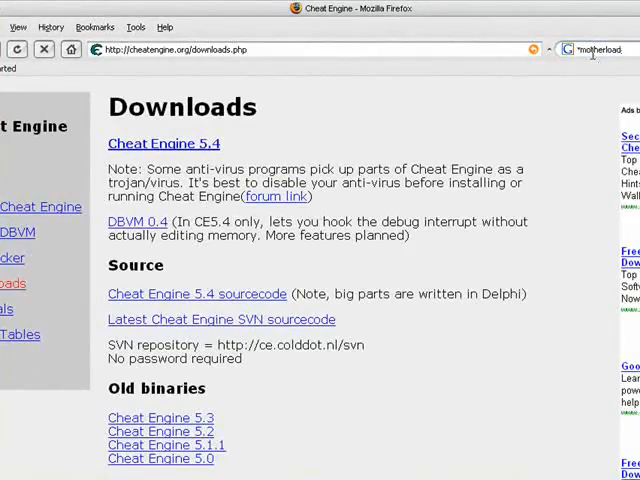
Search for Motherload to reach its Miniclip page, then bring up Cheat Engine's process list.
{"action": "key", "text": "Return"}
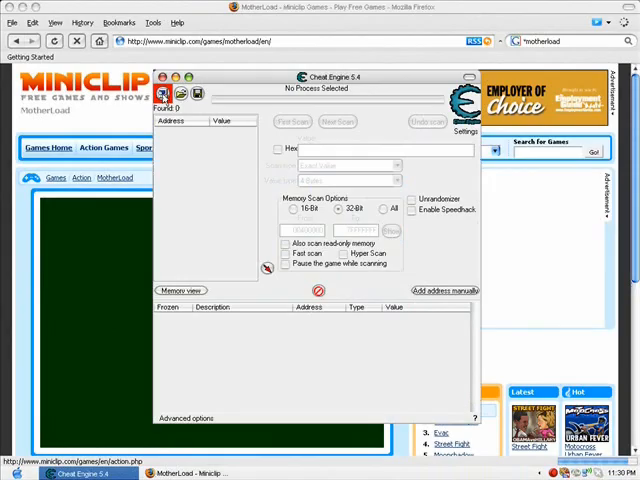
{"action": "left_click", "coordinate": [164, 92]}
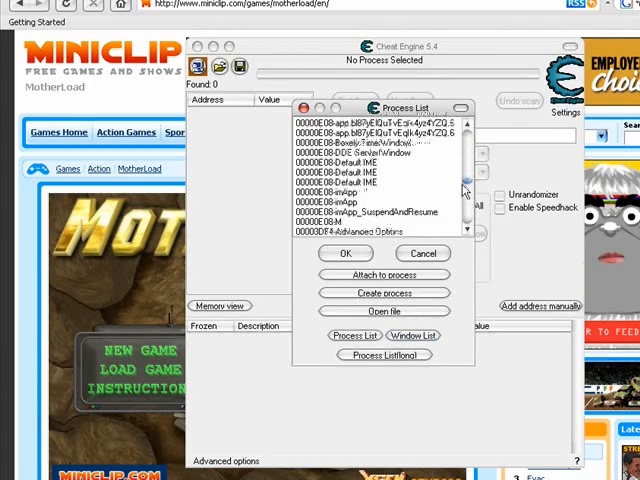
Attach Cheat Engine to the MotherLoad - Miniclip Games Firefox process.
{"action": "scroll", "scroll_direction": "down", "scroll_amount": 3}
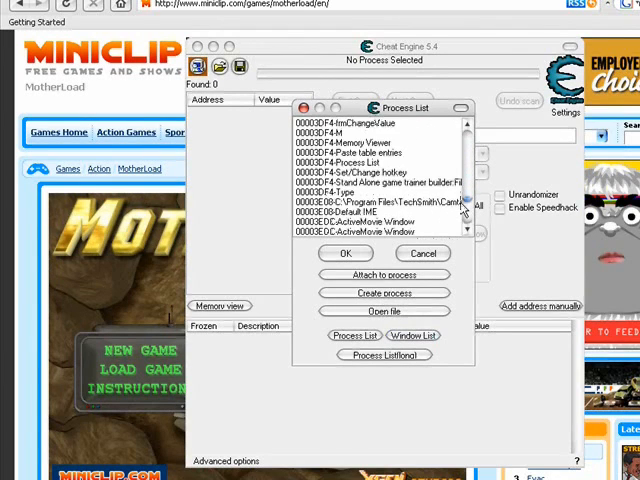
{"action": "scroll", "scroll_direction": "down", "scroll_amount": 3}
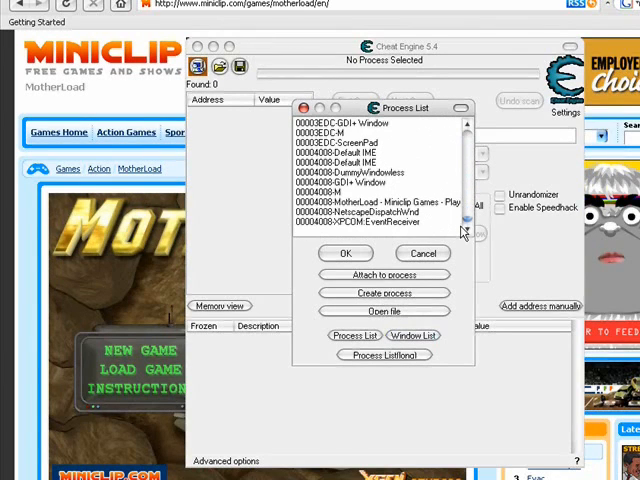
{"action": "left_click", "coordinate": [378, 204]}
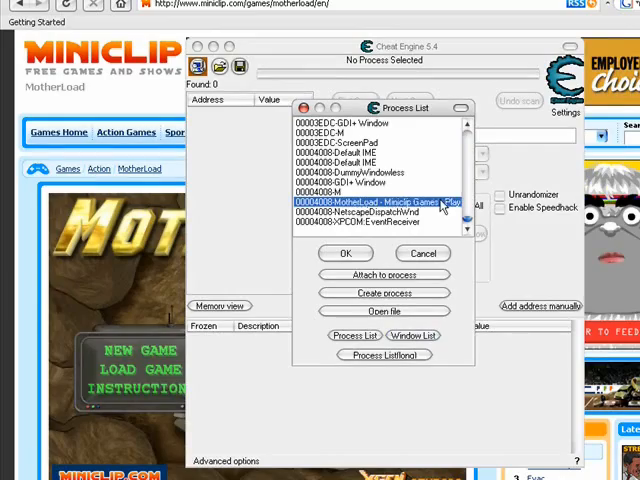
{"action": "left_click", "coordinate": [346, 252]}
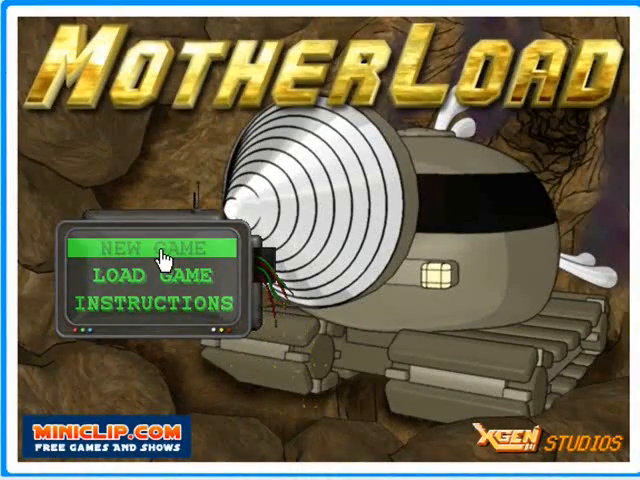
Start a New Game in Motherload so the miner stands at the surface with $20.
{"action": "left_click", "coordinate": [160, 248]}
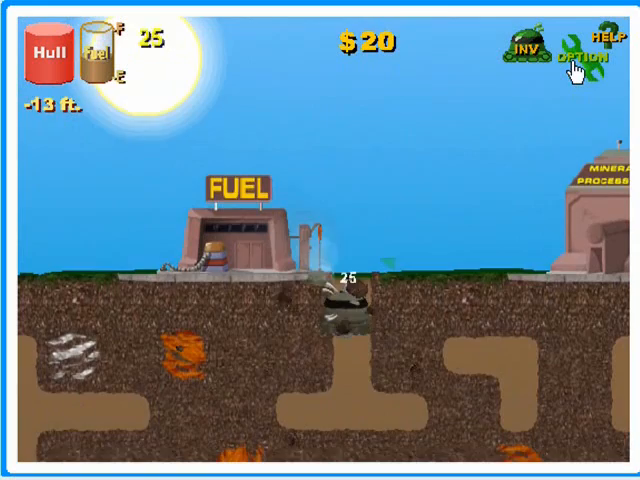
{"action": "key", "text": "Up"}
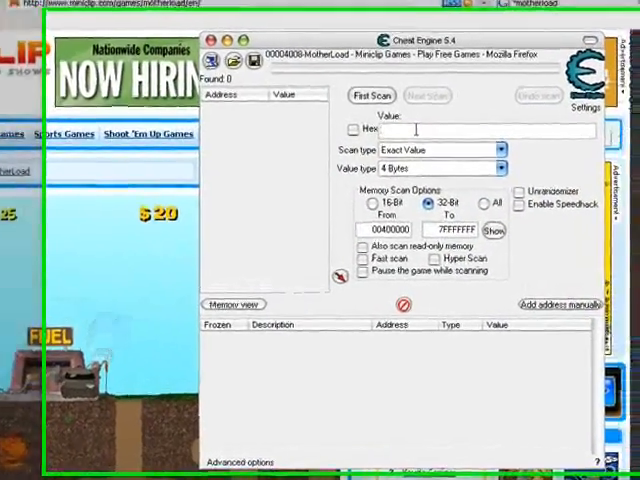
Run a First Scan for the money value 160 and return to the Motherload window.
{"action": "type", "text": "20"}
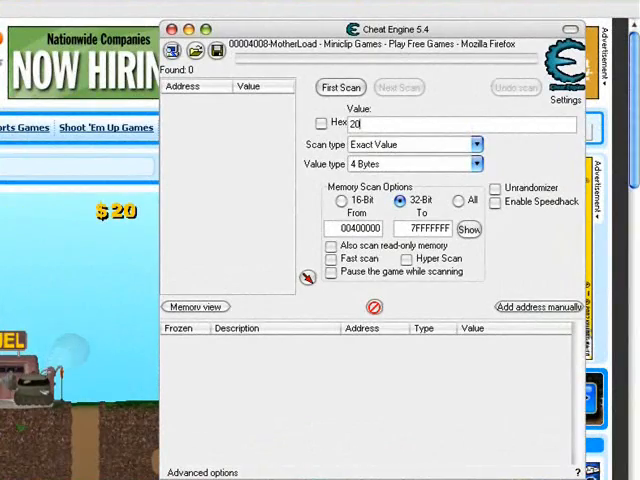
{"action": "key", "text": "Backspace"}
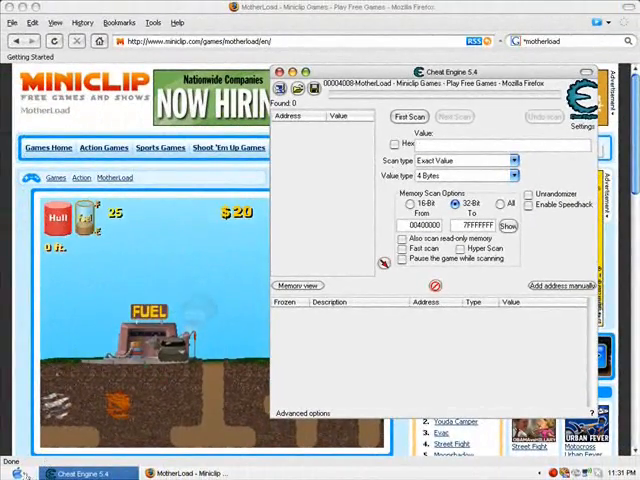
{"action": "left_click", "coordinate": [16, 472]}
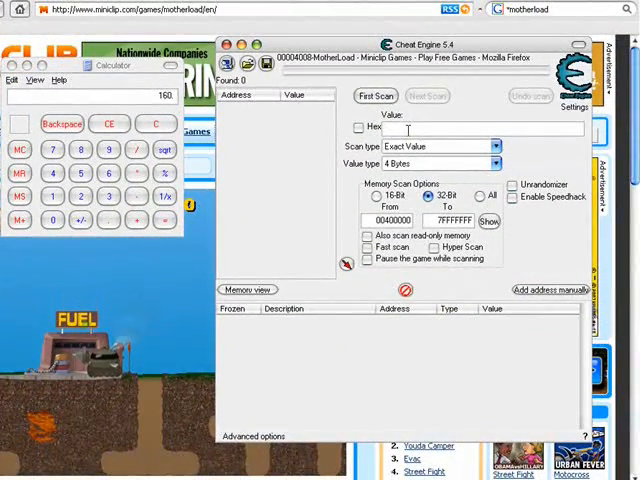
{"action": "type", "text": "160"}
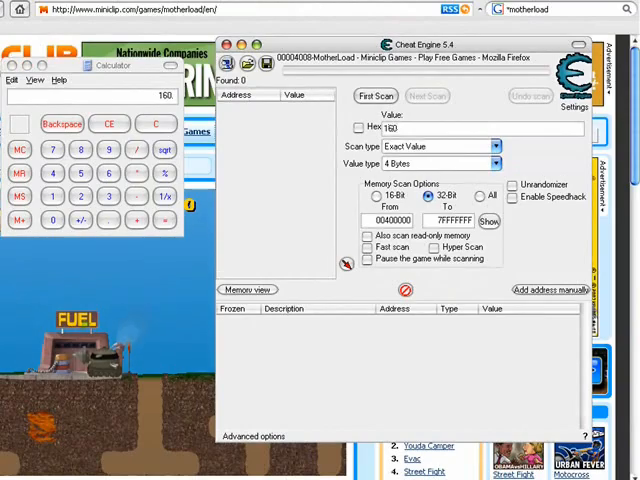
{"action": "left_click", "coordinate": [376, 92]}
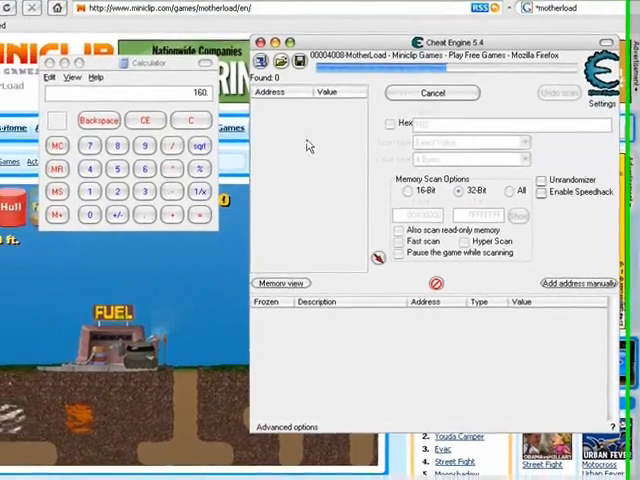
{"action": "left_click", "coordinate": [432, 92]}
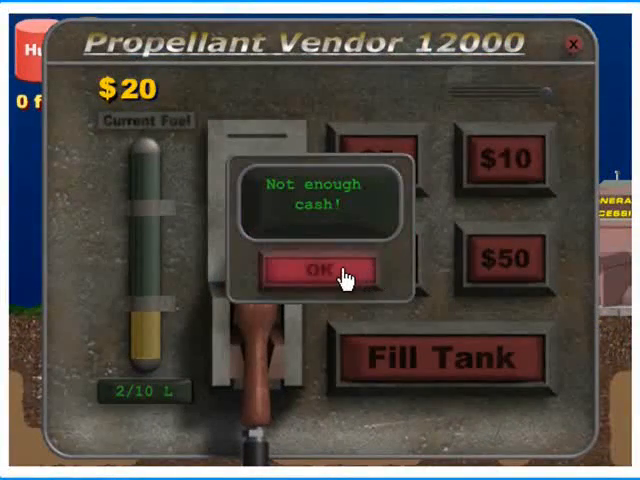
Dismiss Motherload's not enough cash message before the follow-up scan.
{"action": "left_click", "coordinate": [316, 270]}
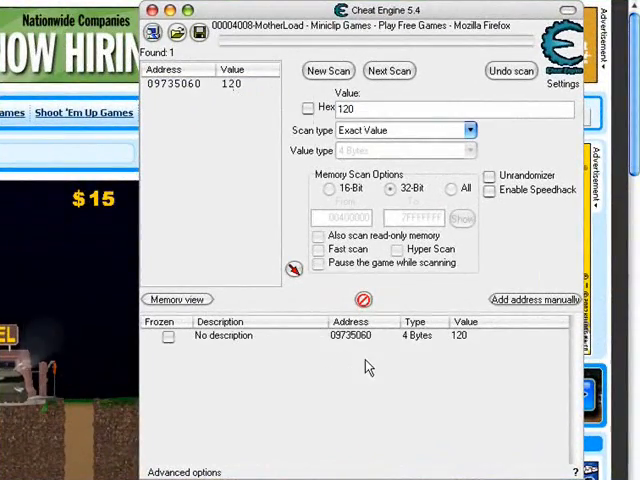
Write an oversized number into the money address, causing a negative balance.
{"action": "double_click", "coordinate": [460, 336]}
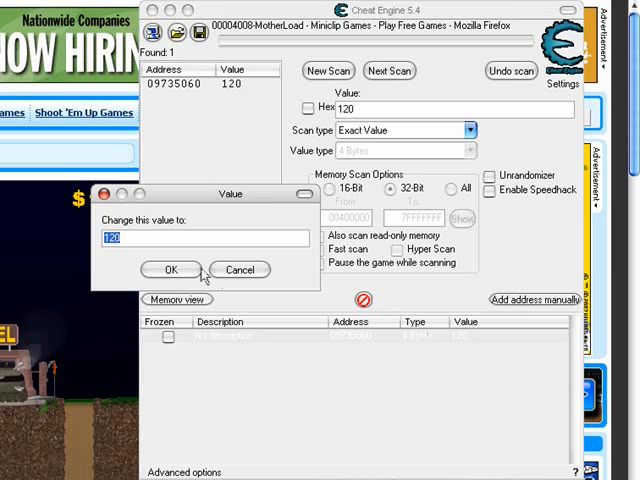
{"action": "left_click", "coordinate": [148, 238]}
{"action": "type", "text": "00000000"}
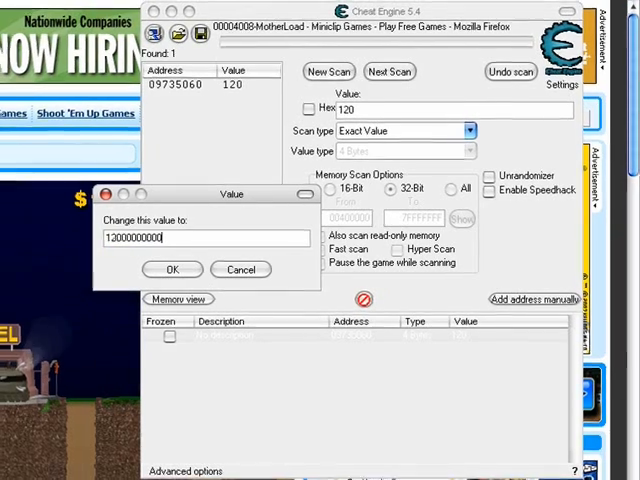
{"action": "left_click", "coordinate": [172, 268]}
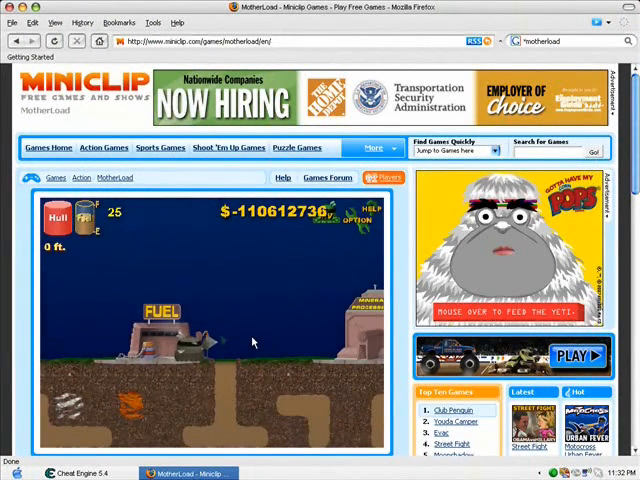
Rewrite the money address with 10000000 so the game shows $1,250,000.
{"action": "left_click", "coordinate": [84, 472]}
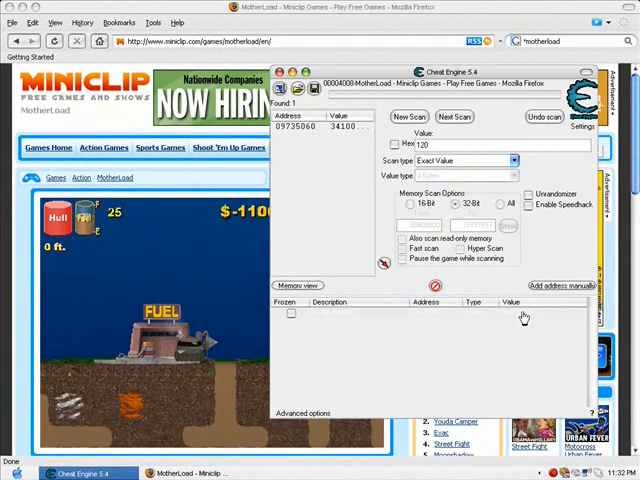
{"action": "double_click", "coordinate": [342, 126]}
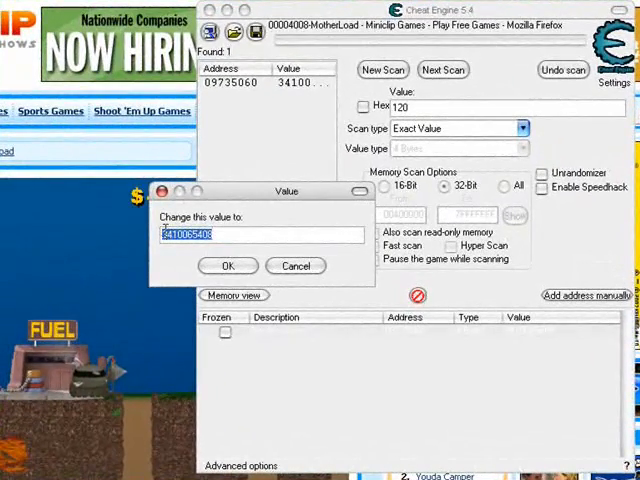
{"action": "type", "text": "10000000"}
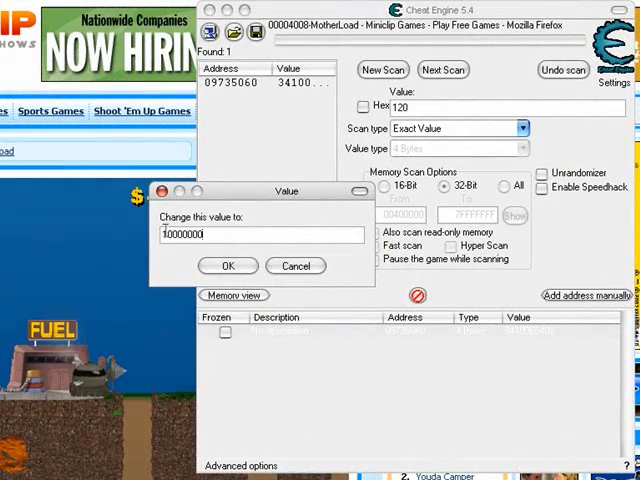
{"action": "left_click", "coordinate": [228, 266]}
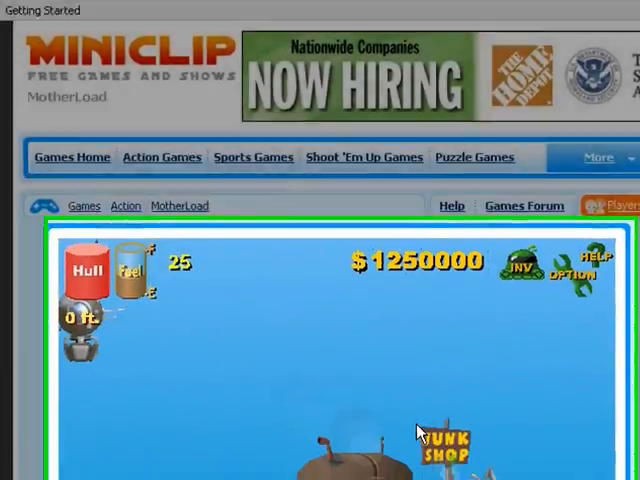
Buy an upgrade in Motherload's AutoBuy shop with the boosted cash and close the shop.
{"action": "left_click", "coordinate": [448, 448]}
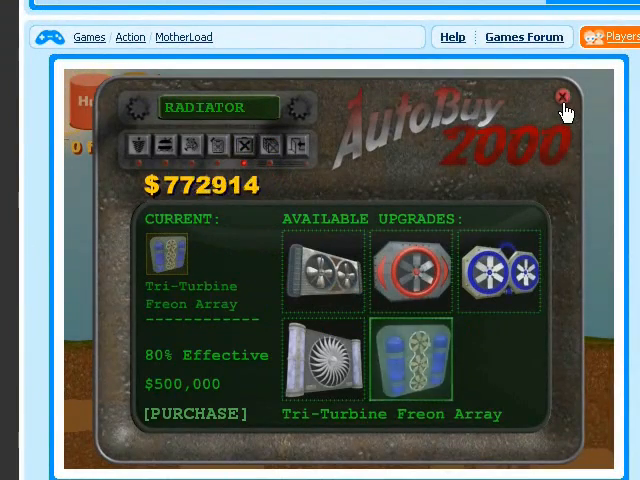
{"action": "left_click", "coordinate": [562, 96]}
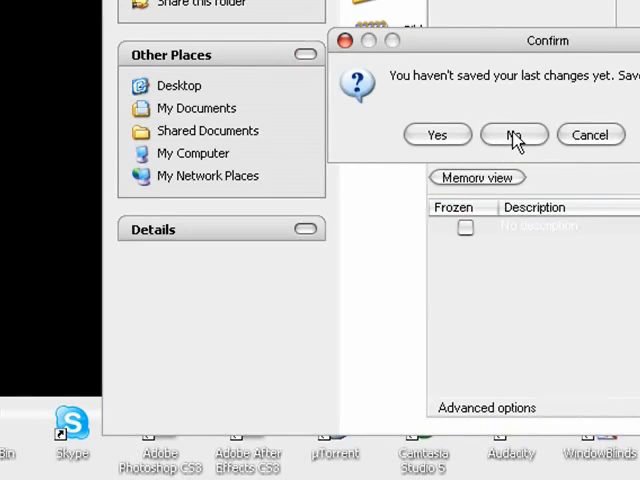
Quit the cheat table without saving and launch NO$GBA from the Emulator and ROM > GBA EMULATOR folder.
{"action": "left_click", "coordinate": [514, 134]}
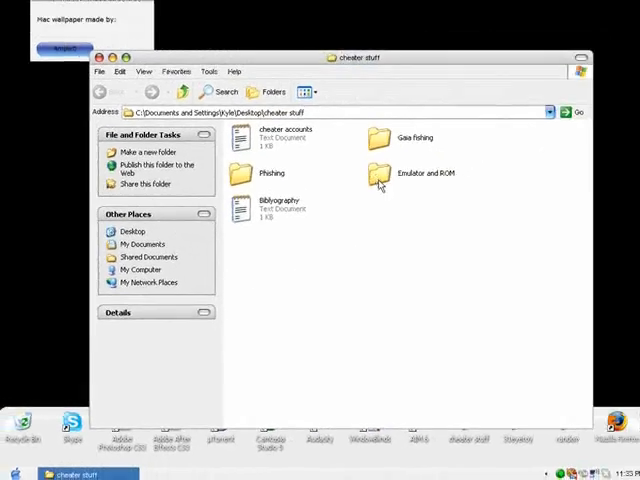
{"action": "double_click", "coordinate": [374, 172]}
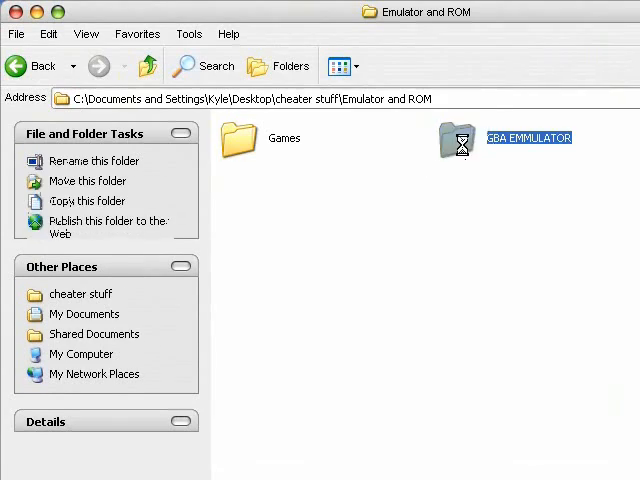
{"action": "double_click", "coordinate": [456, 136]}
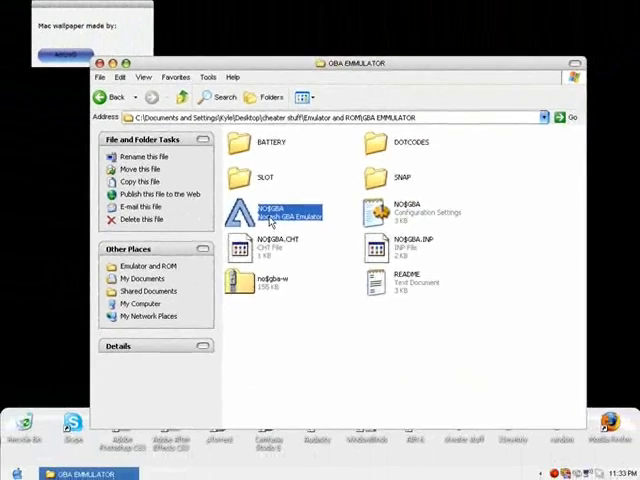
{"action": "double_click", "coordinate": [264, 210]}
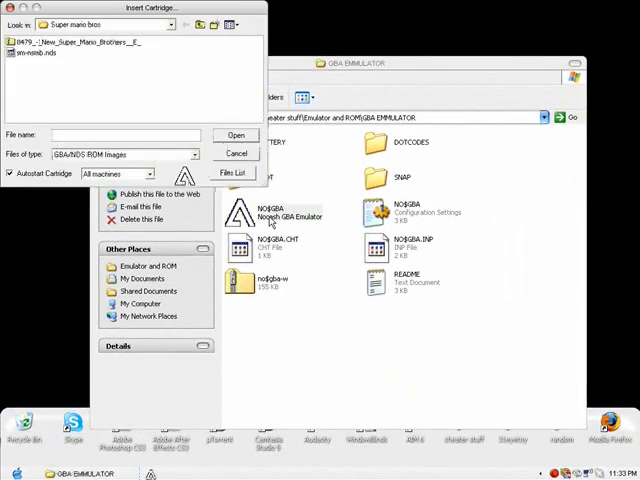
Load the New Super Mario Bros ROM into NO$GBA.
{"action": "left_click", "coordinate": [36, 52]}
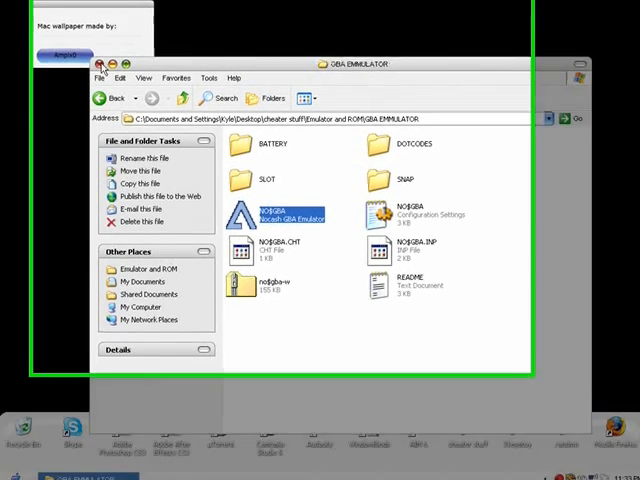
{"action": "double_click", "coordinate": [284, 216]}
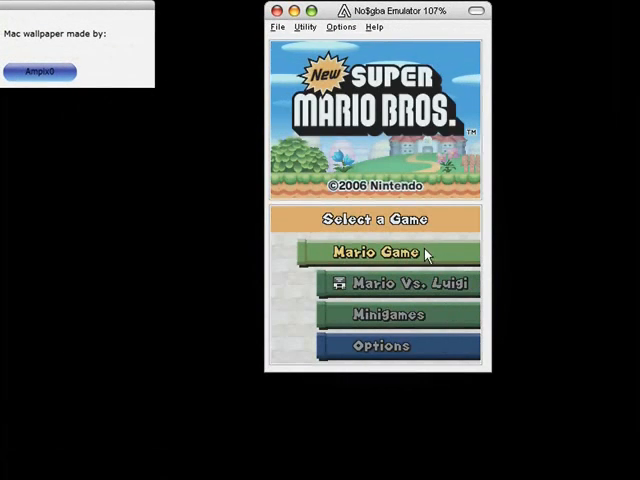
Start the main Mario Game from the title screen.
{"action": "left_click", "coordinate": [388, 252]}
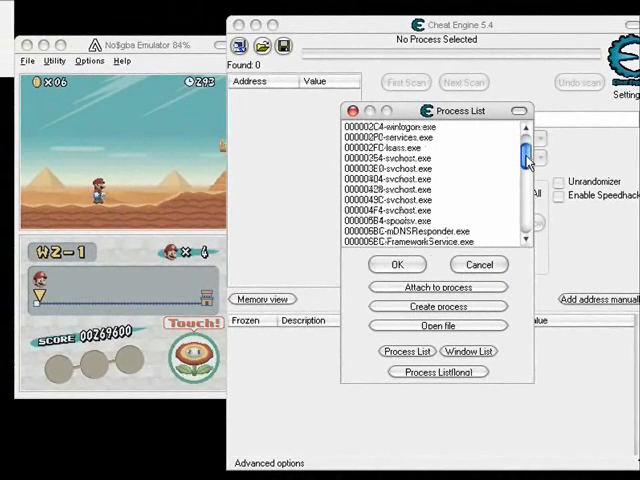
Choose the NO$GBA.EXE process from Cheat Engine's process list to attach to it.
{"action": "scroll", "scroll_direction": "down", "scroll_amount": 3}
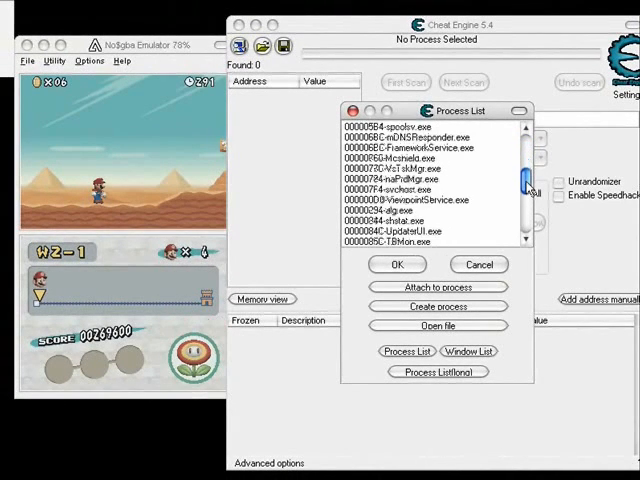
{"action": "scroll", "scroll_direction": "down", "scroll_amount": 3}
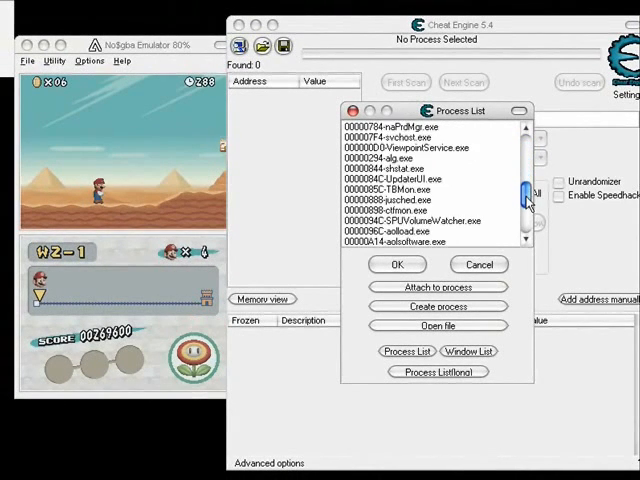
{"action": "scroll", "scroll_direction": "down", "scroll_amount": 3}
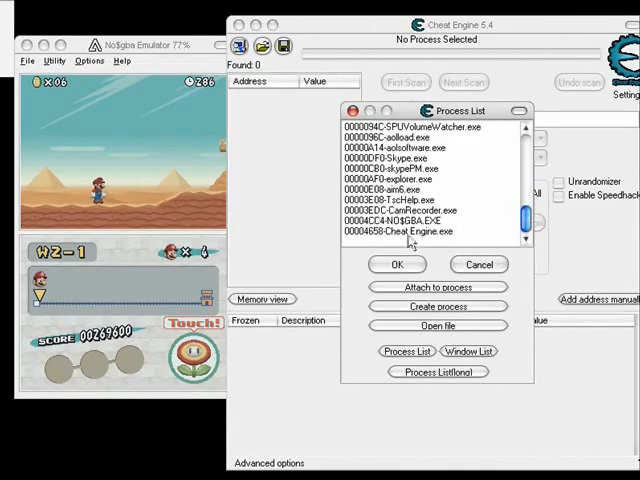
{"action": "left_click", "coordinate": [396, 264]}
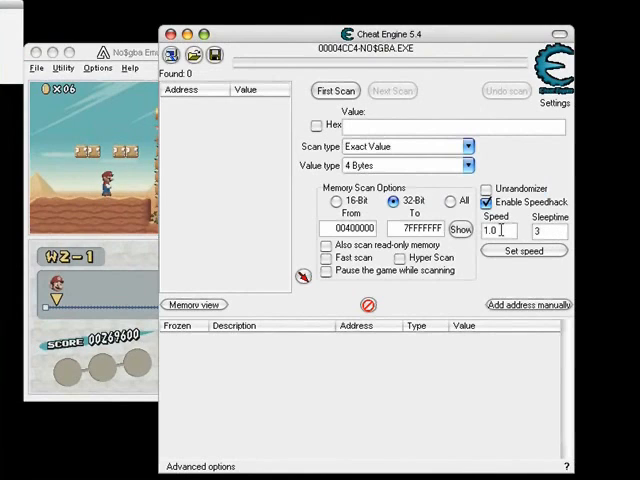
Replace the speedhack Speed value and apply it to the emulator.
{"action": "triple_click", "coordinate": [496, 232]}
{"action": "type", "text": "5"}
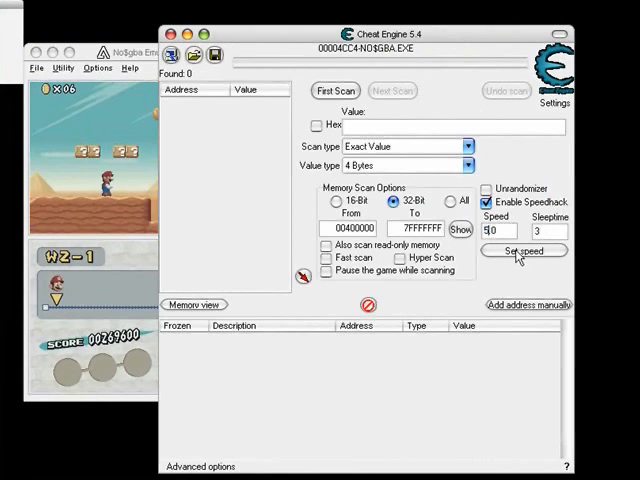
{"action": "left_click", "coordinate": [524, 252]}
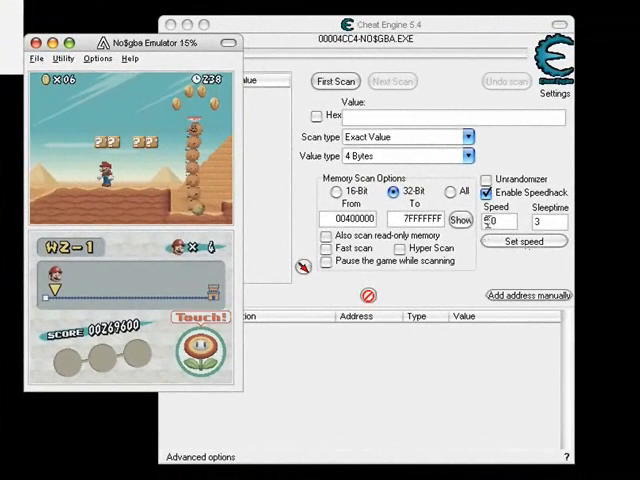
Close the NO$GBA emulator and bring up the Windows Start menu.
{"action": "left_click", "coordinate": [336, 80]}
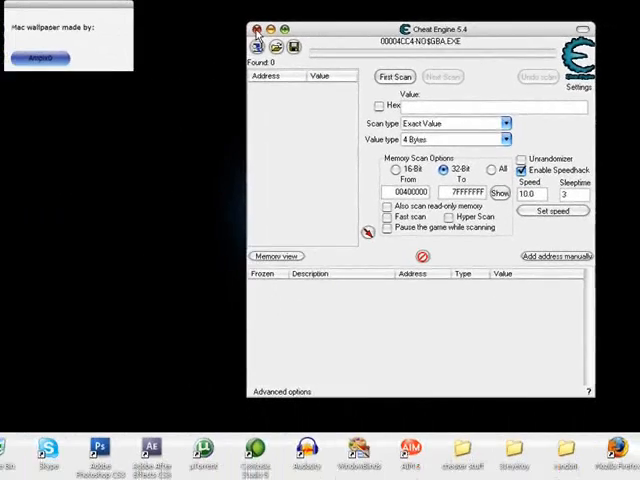
{"action": "left_click", "coordinate": [20, 452]}
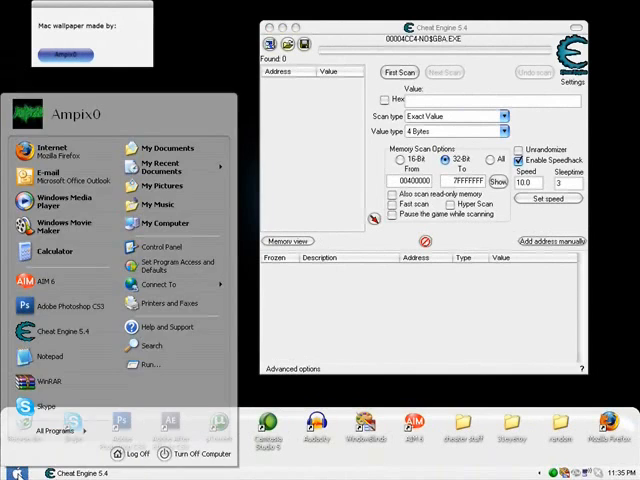